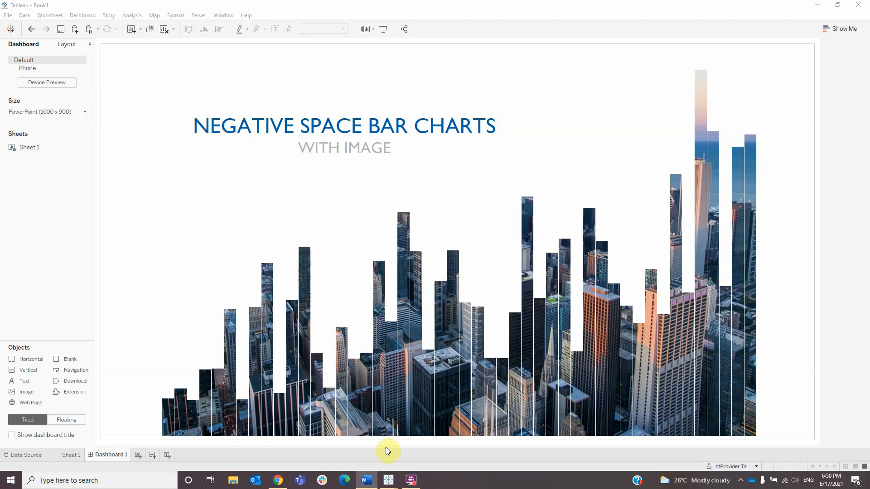
pyautogui.moveTo(384, 450)
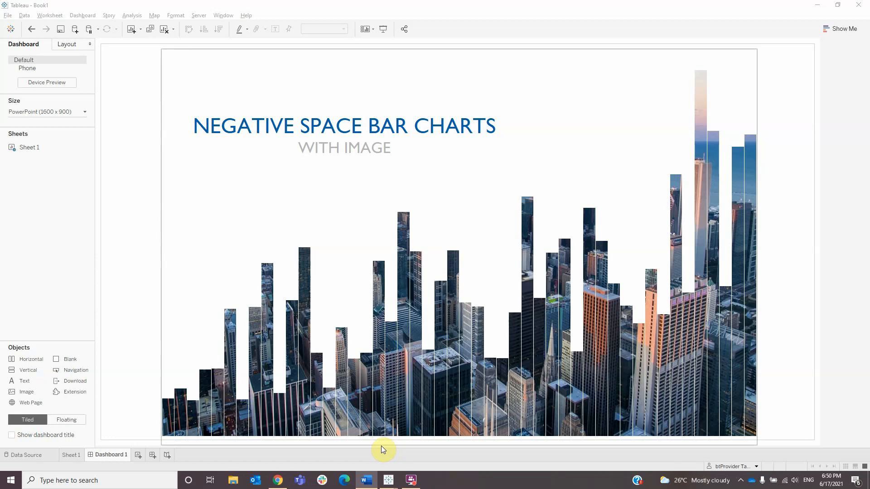
pyautogui.moveTo(386, 449)
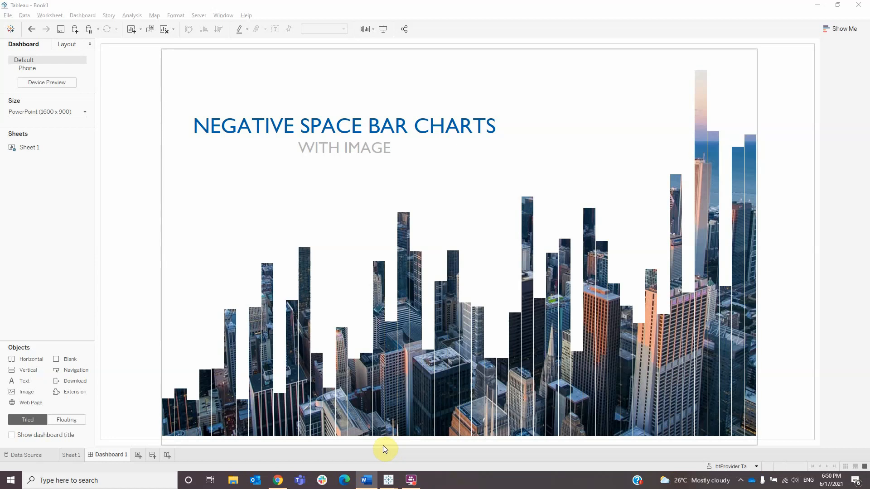
pyautogui.moveTo(388, 479)
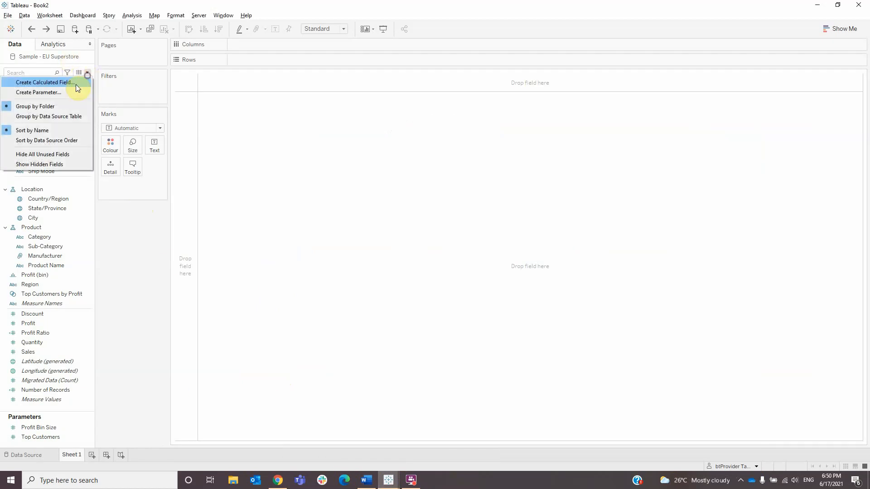
# Create the calculated field TC_Max Sales with formula WINDOW_MAX(SUM([Sales]))
pyautogui.click(44, 82)
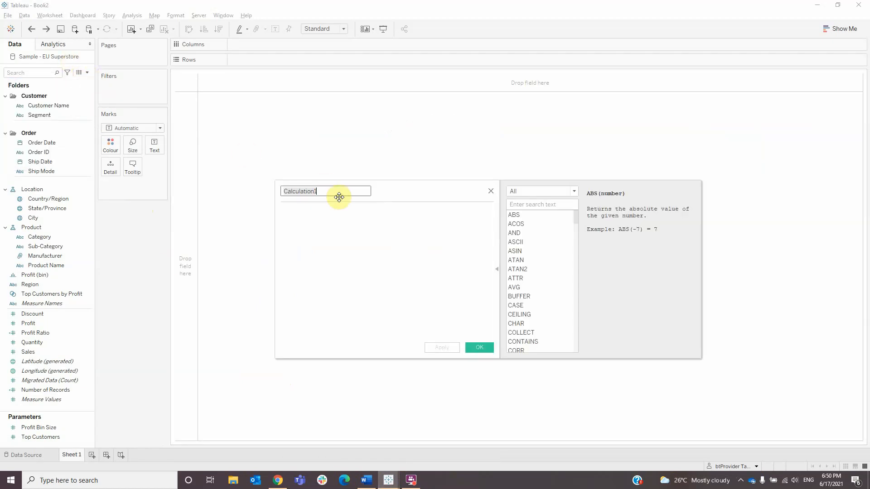
pyautogui.write('TC')
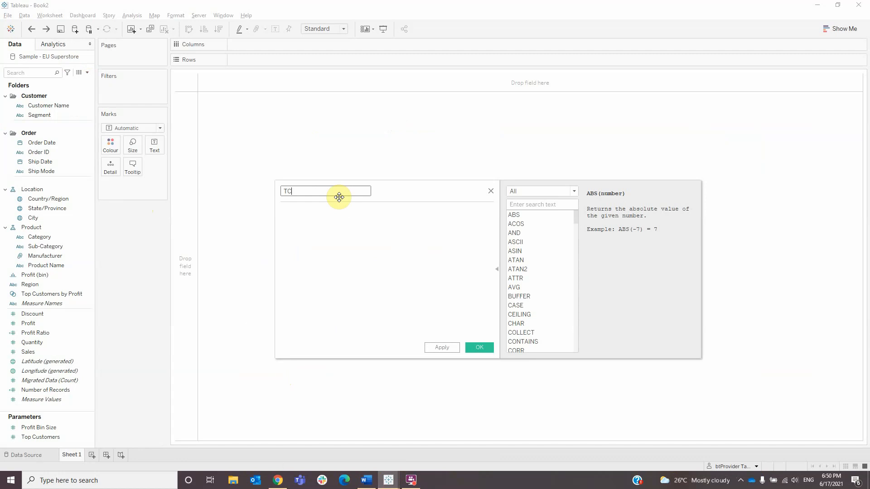
pyautogui.write('_Max')
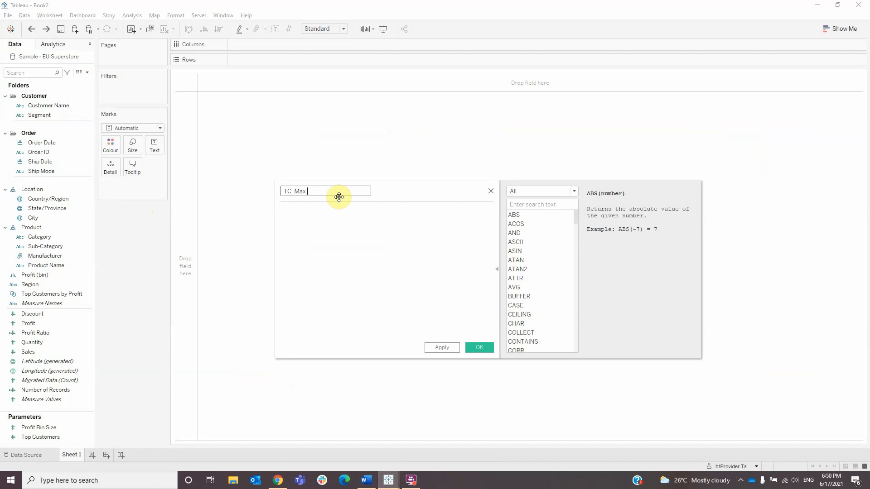
pyautogui.write('Sales')
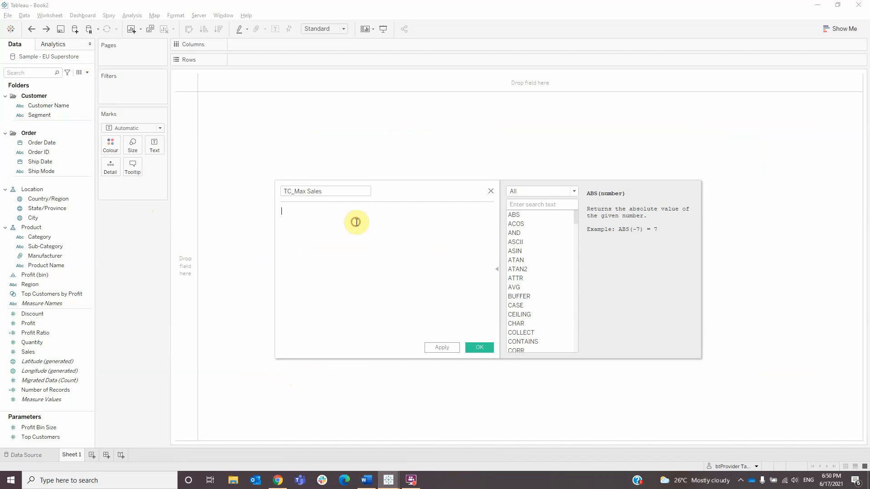
pyautogui.write('window')
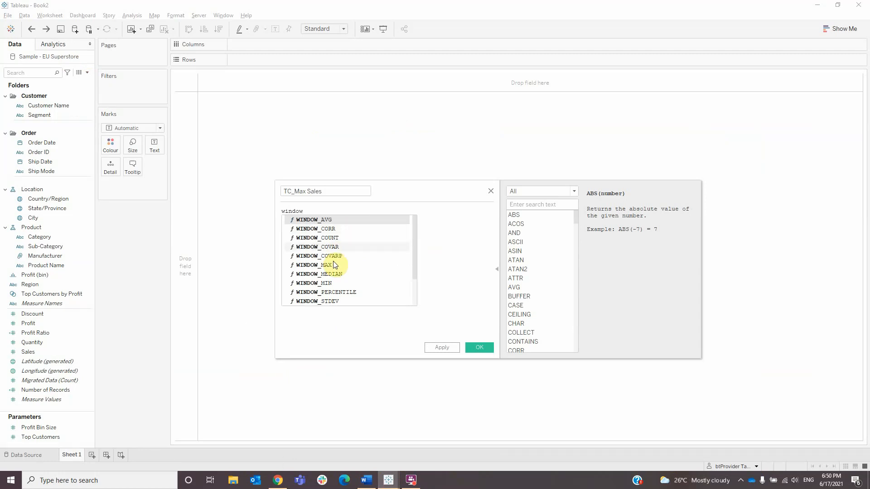
pyautogui.doubleClick(316, 265)
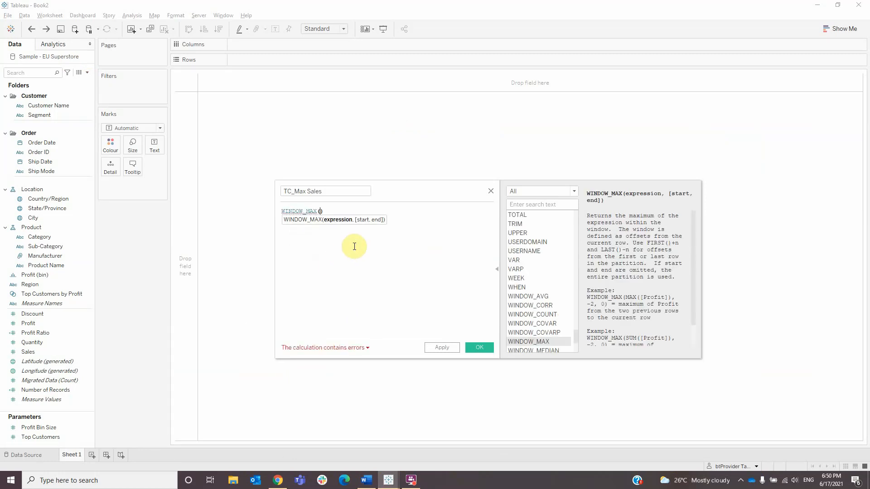
pyautogui.write('sum(')
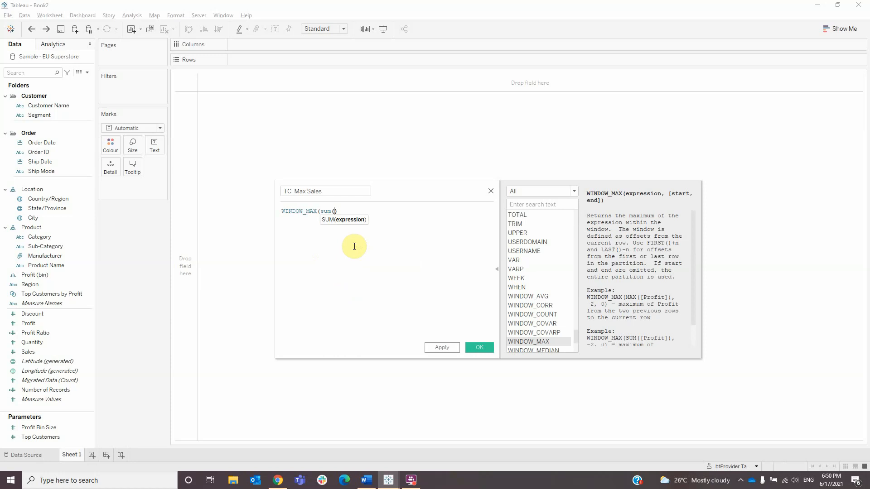
pyautogui.write('sa')
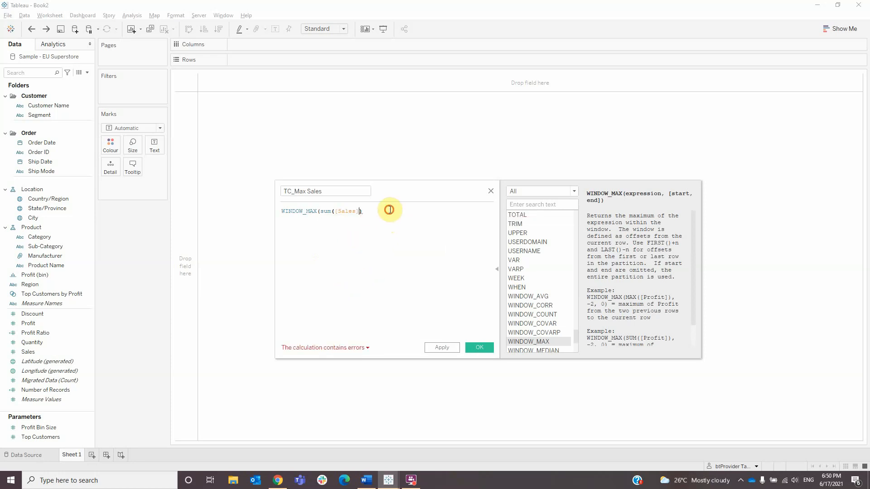
pyautogui.write(')')
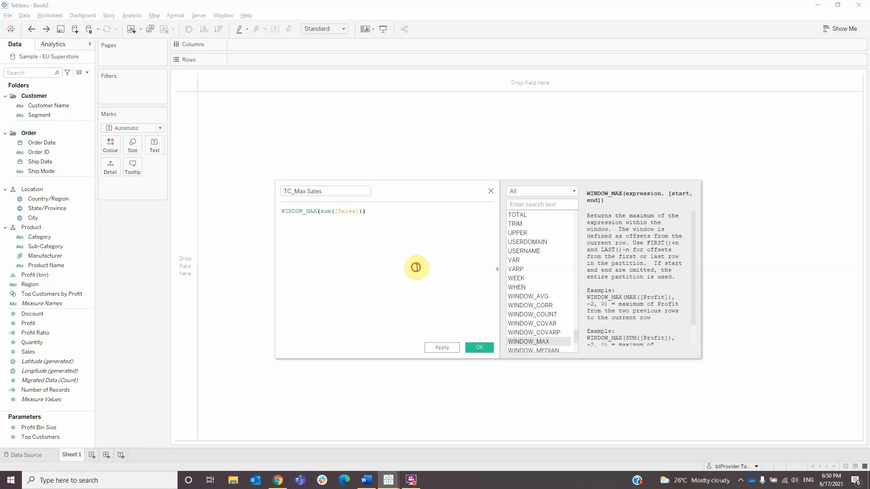
pyautogui.click(480, 347)
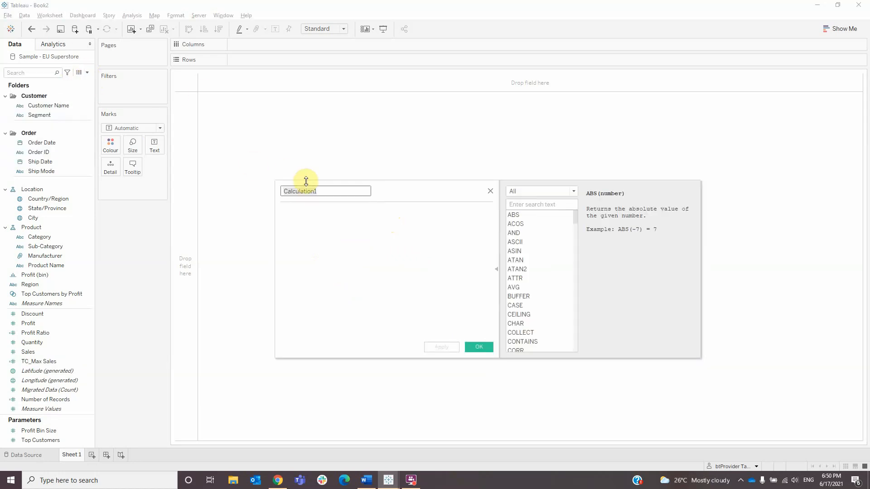
# Define TC_Size as -([TC_Max Sales]-SUM([Sales])) and save the calculation
pyautogui.write('TC_Size')
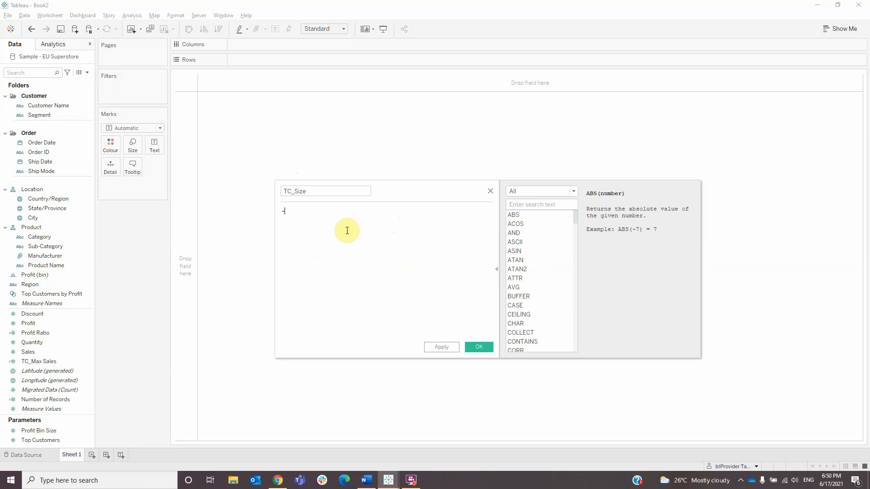
pyautogui.write('(tc')
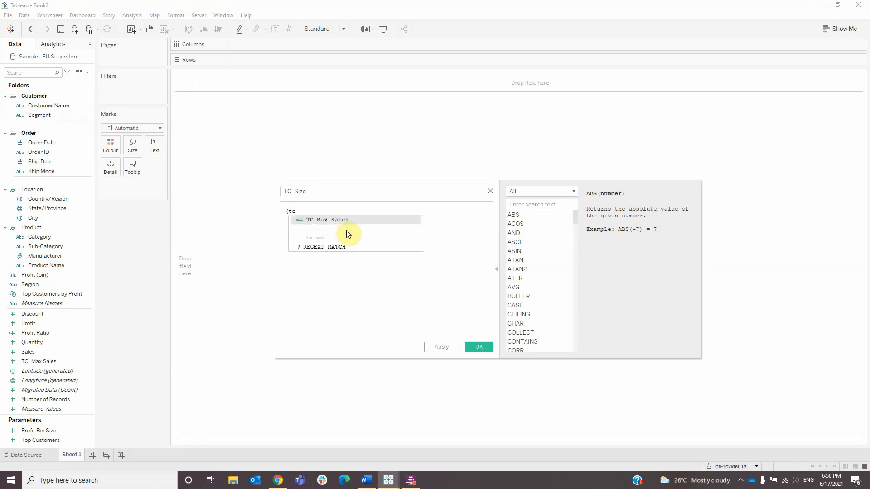
pyautogui.click(327, 220)
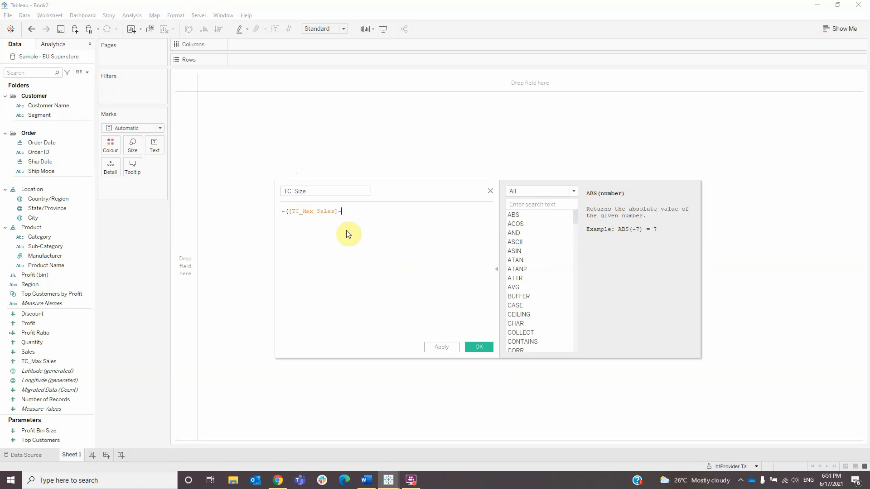
pyautogui.write('sum([Sales]')
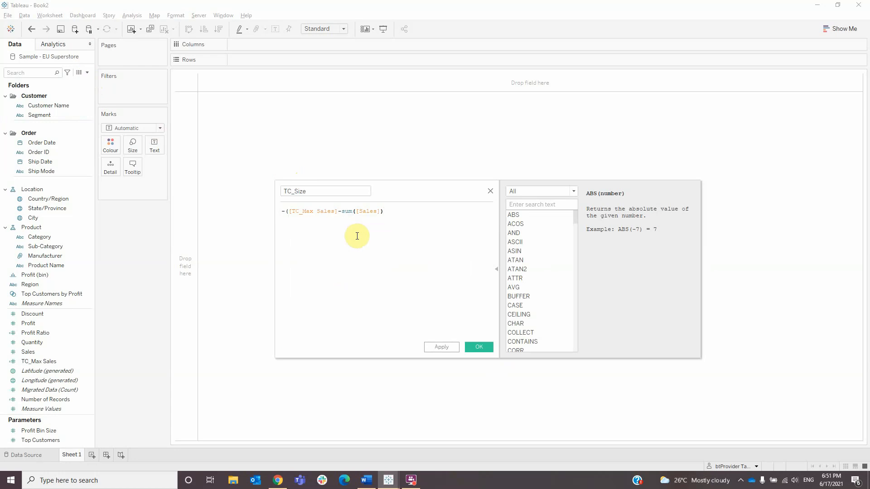
pyautogui.write(')')
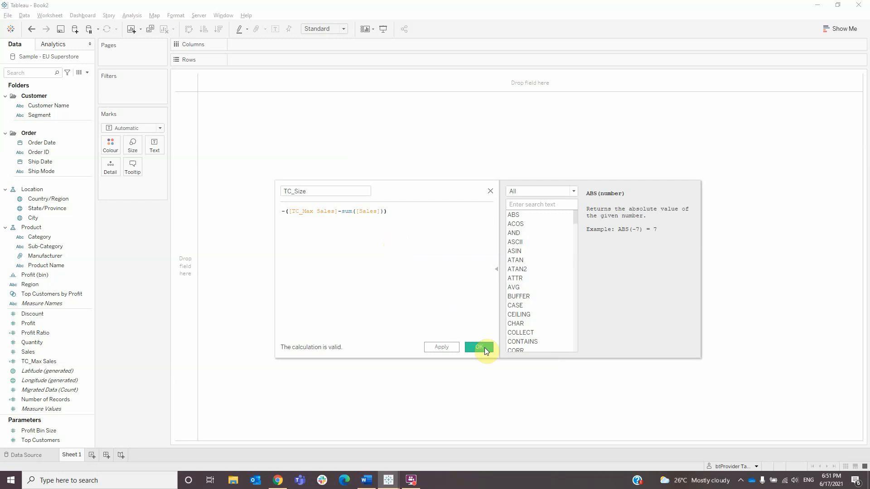
pyautogui.click(479, 347)
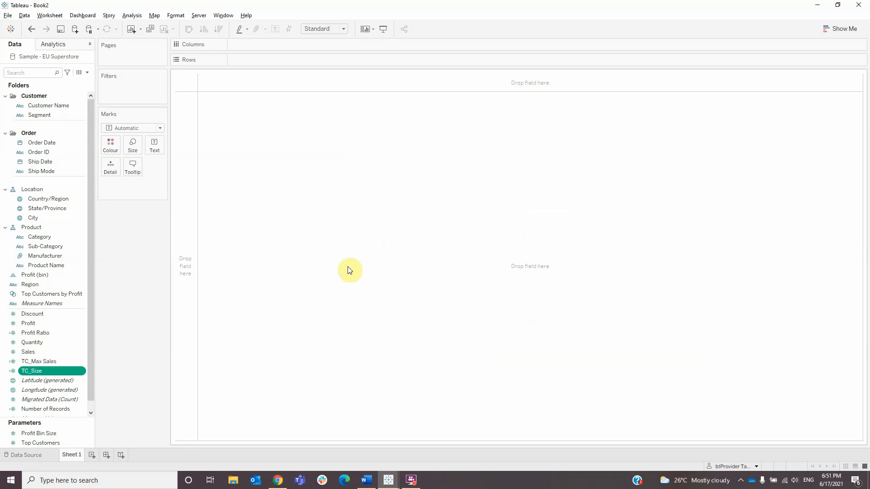
# Set the mark type to Bar and put YEAR and MONTH of Order Date on Columns
pyautogui.click(159, 128)
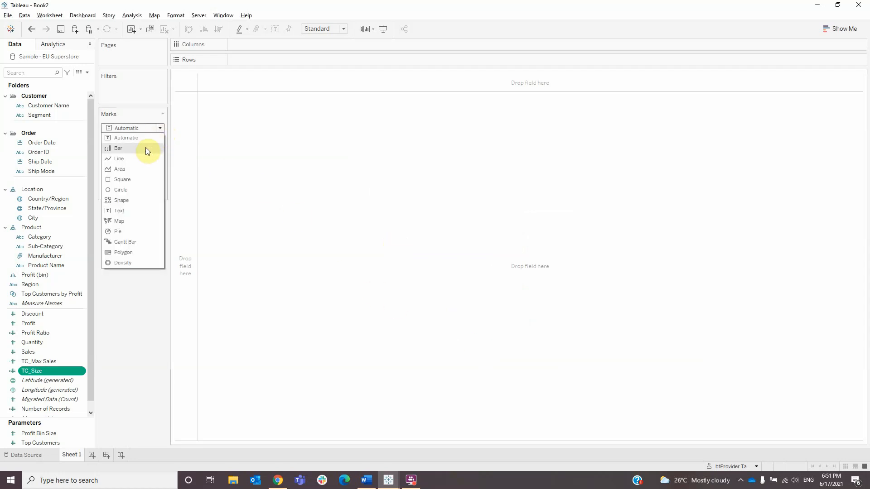
pyautogui.click(118, 149)
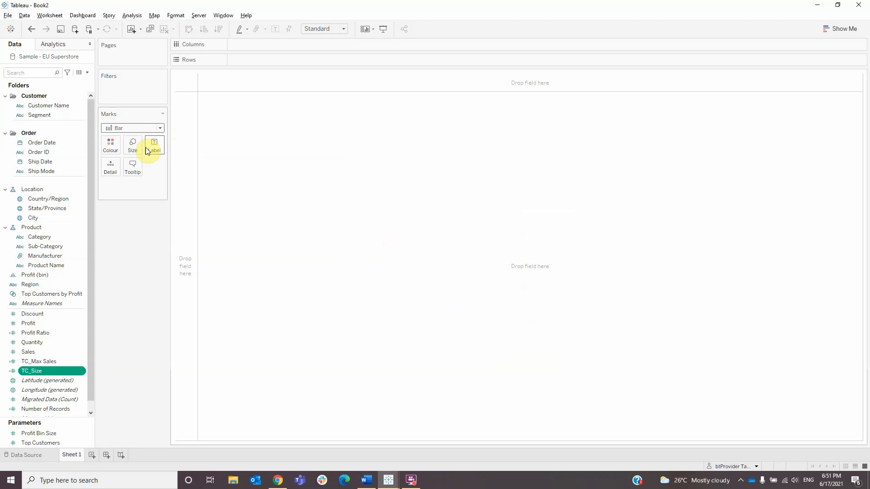
pyautogui.moveTo(131, 164)
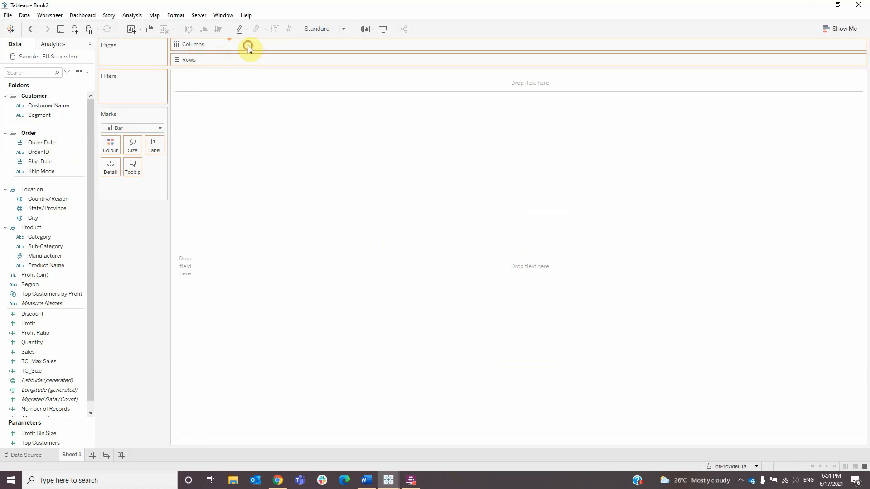
pyautogui.moveTo(42, 143); pyautogui.dragTo(255, 44)
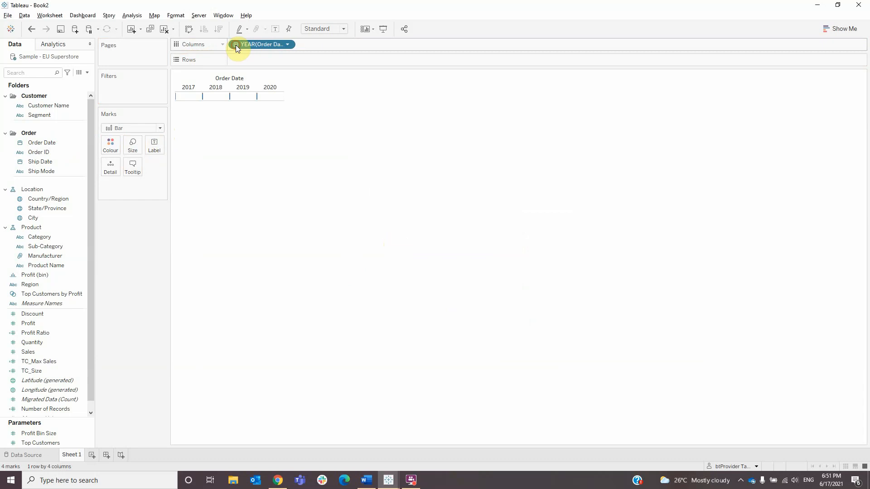
pyautogui.click(356, 44)
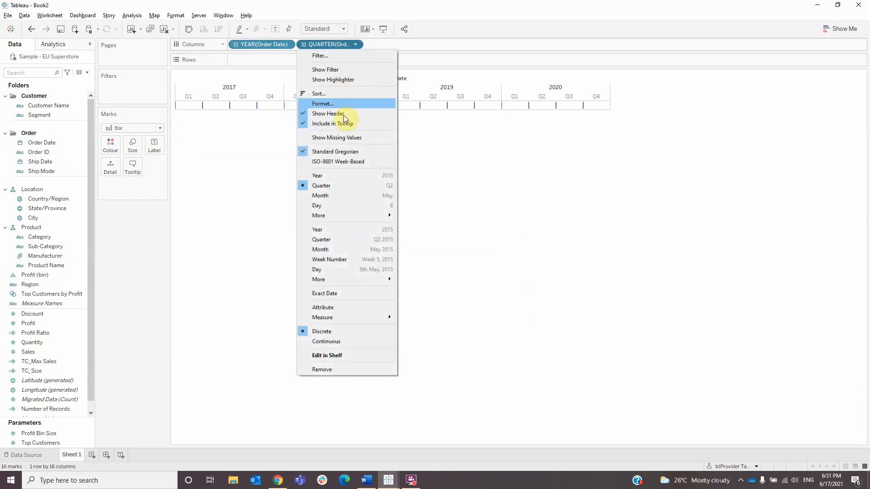
pyautogui.click(320, 195)
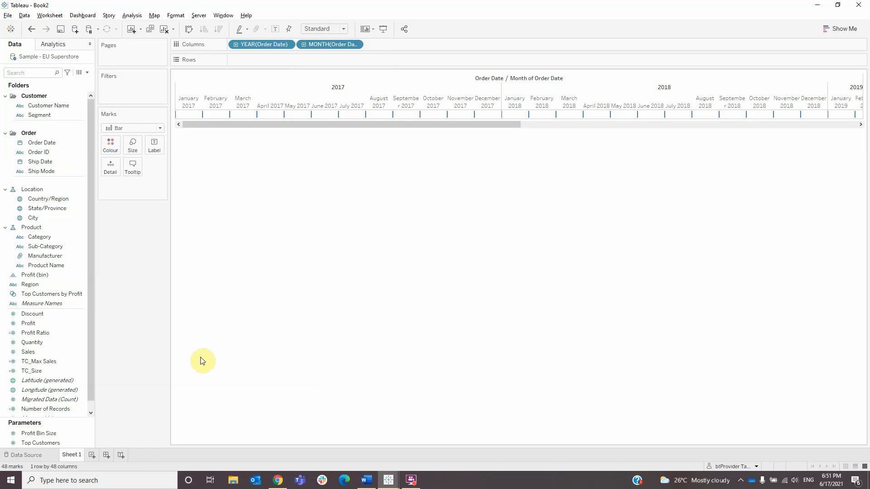
# Add SUM(Sales) and TC_Max Sales to Rows as two stacked monthly bar charts
pyautogui.moveTo(28, 352); pyautogui.dragTo(281, 59)
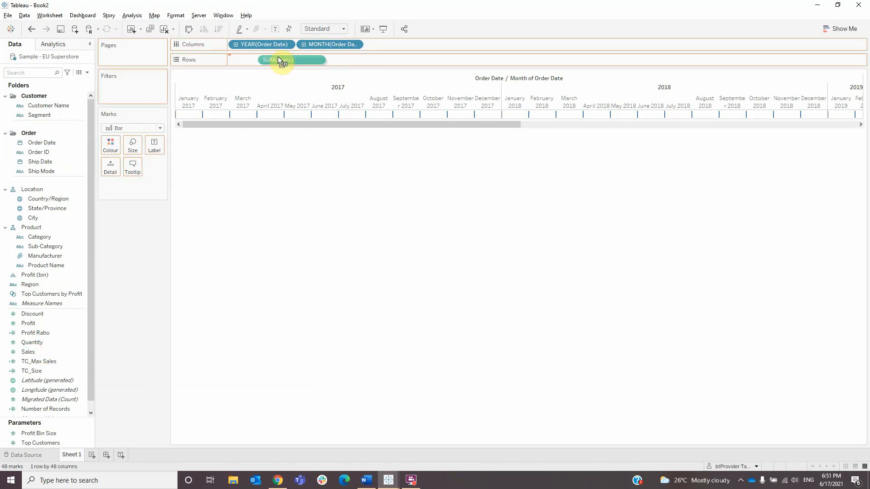
pyautogui.click(279, 59)
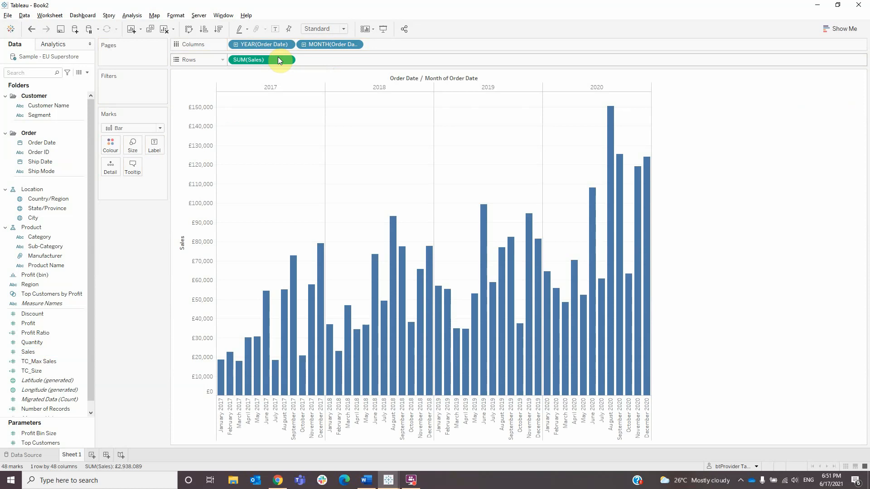
pyautogui.click(38, 361)
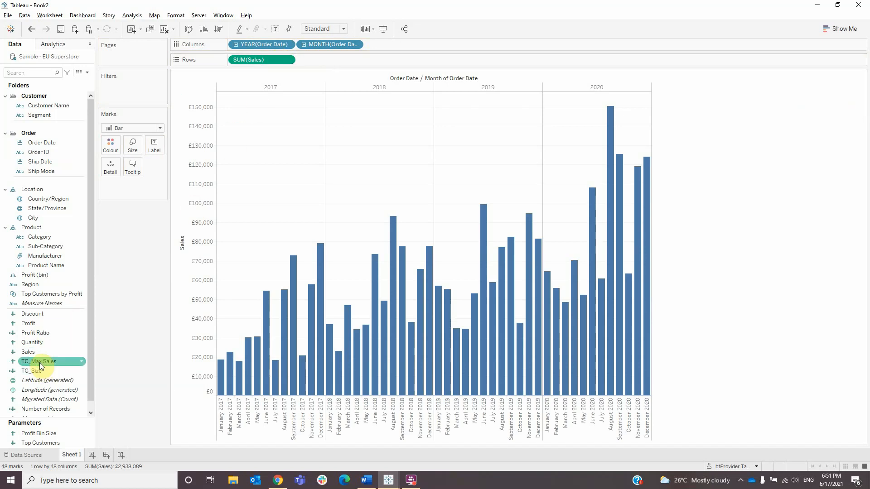
pyautogui.moveTo(40, 361); pyautogui.dragTo(327, 59)
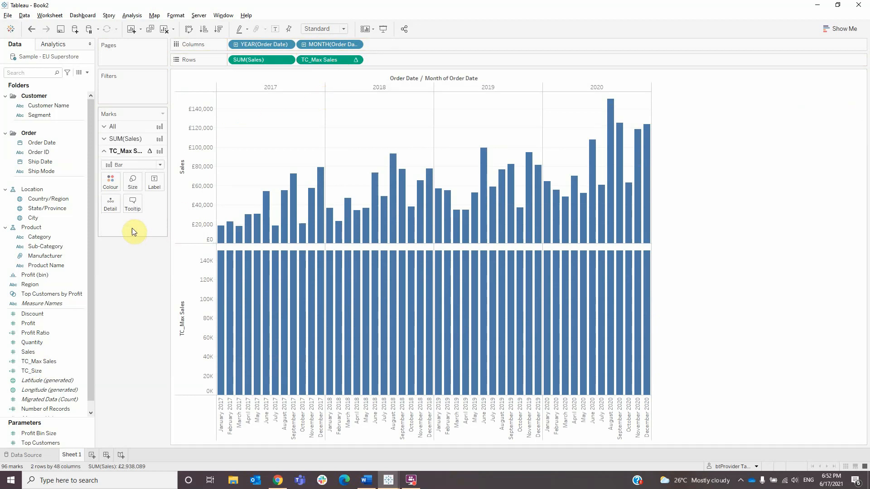
# Change the TC_Max Sales marks to Gantt Bar and size them by TC_Size
pyautogui.click(158, 164)
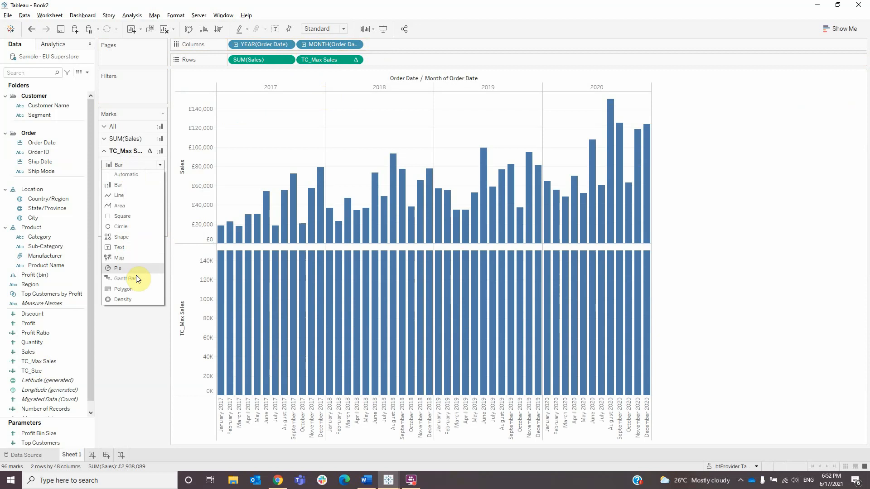
pyautogui.click(123, 278)
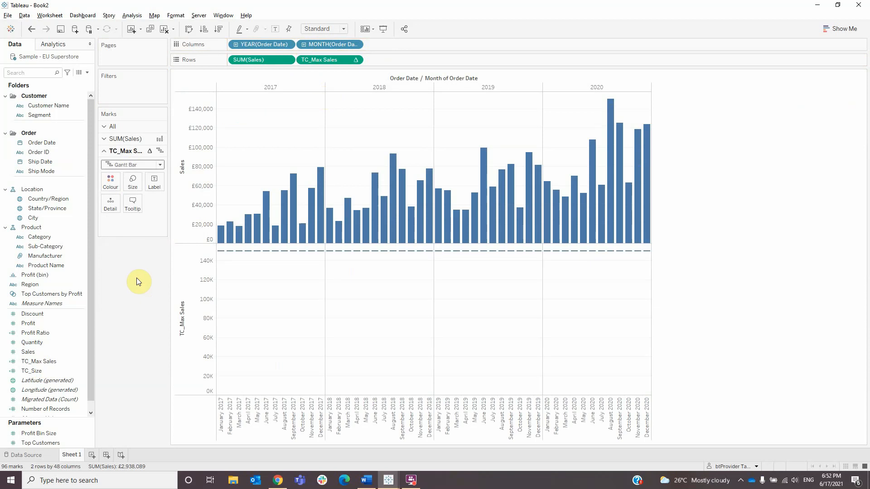
pyautogui.click(32, 371)
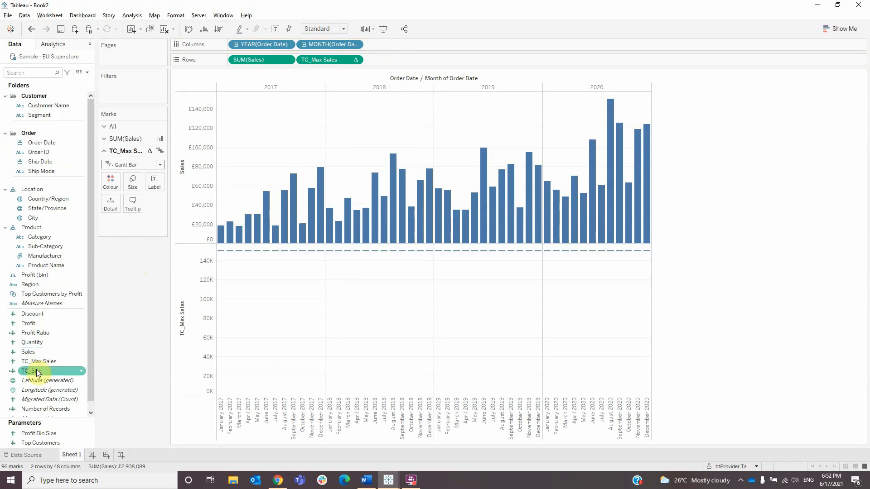
pyautogui.moveTo(36, 373); pyautogui.dragTo(132, 206)
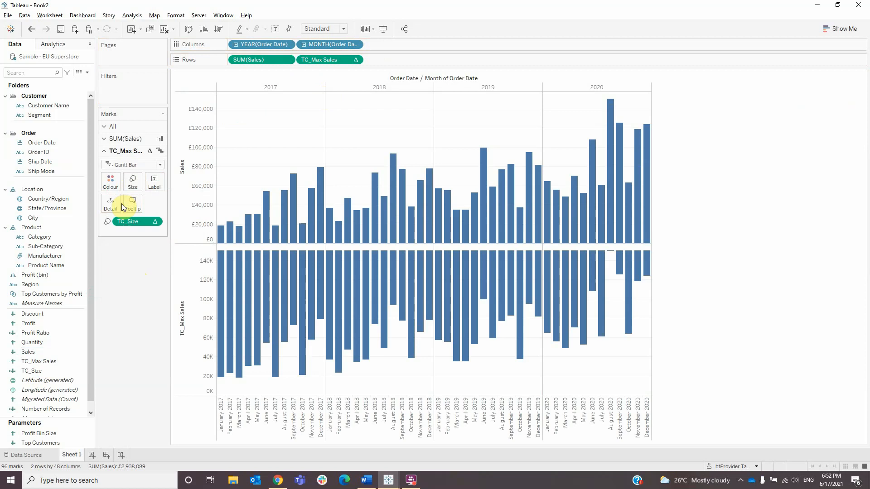
pyautogui.moveTo(326, 107)
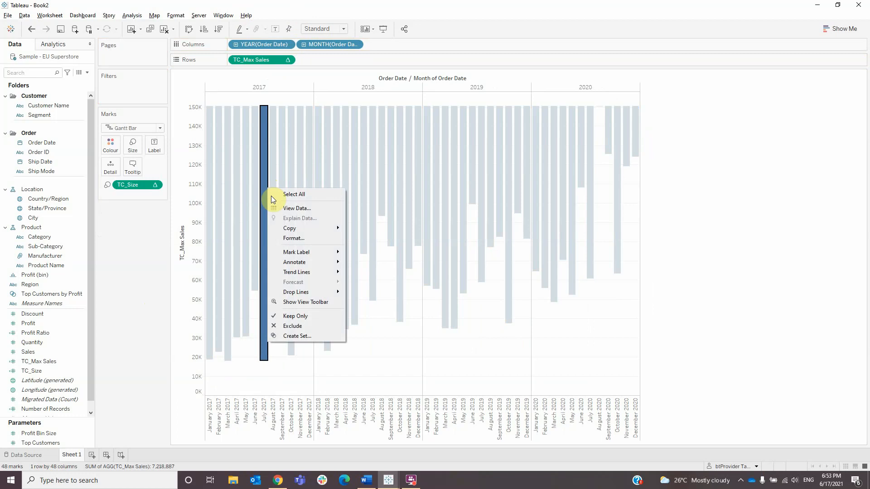
# In Format Borders, set the row and column dividers to None
pyautogui.click(293, 239)
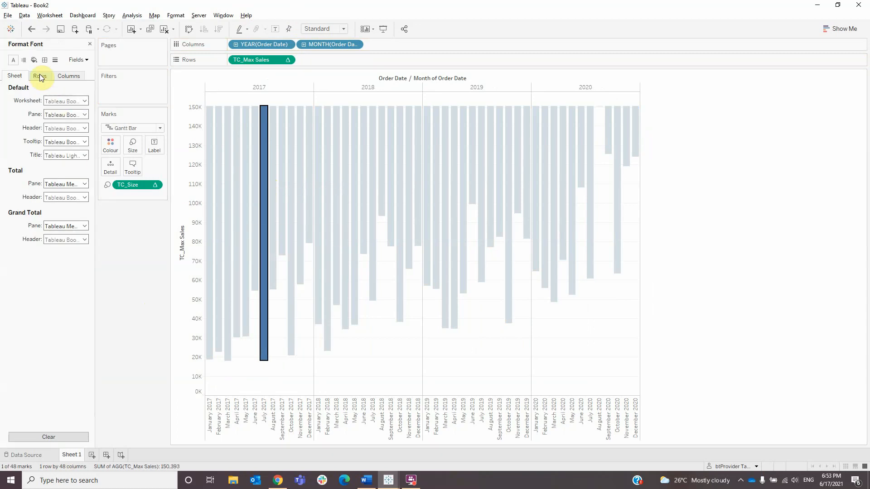
pyautogui.click(45, 59)
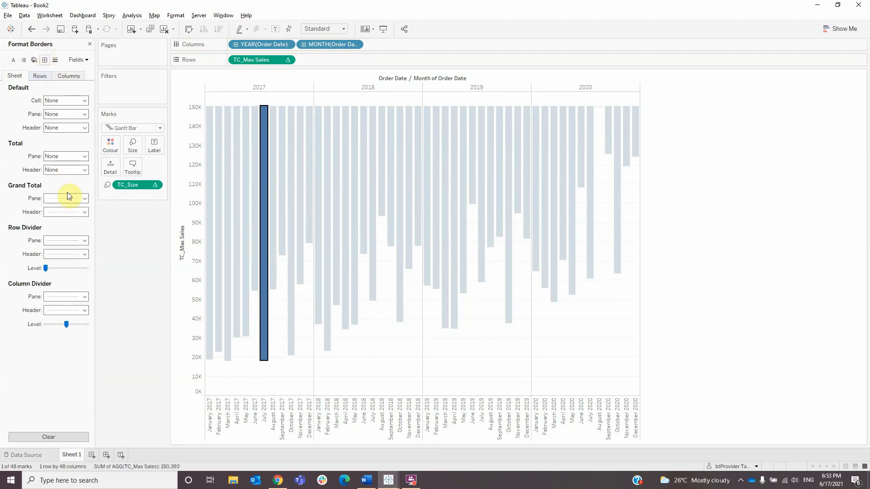
pyautogui.click(83, 241)
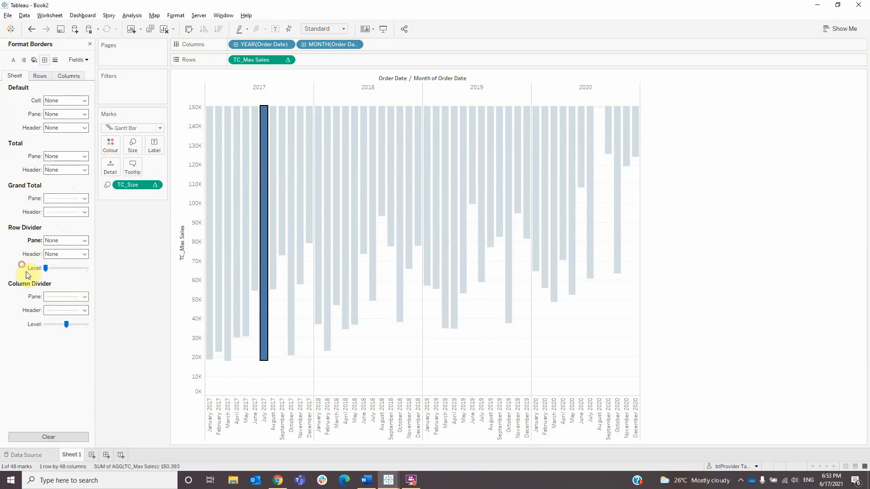
pyautogui.click(84, 296)
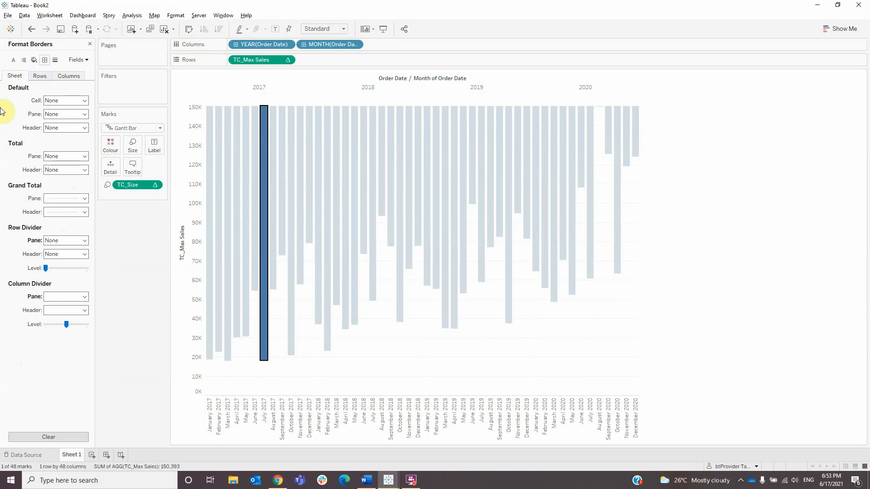
# Raise the column divider level to maximum, then move on to Format Lines
pyautogui.click(40, 76)
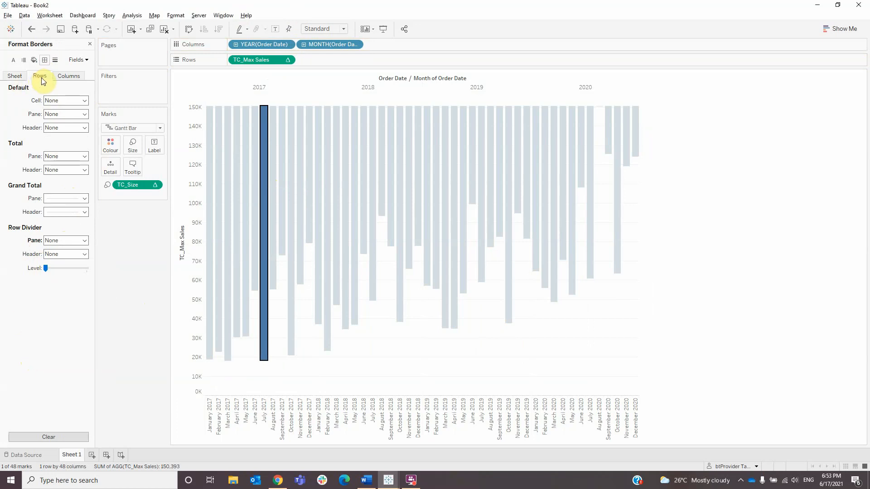
pyautogui.click(68, 76)
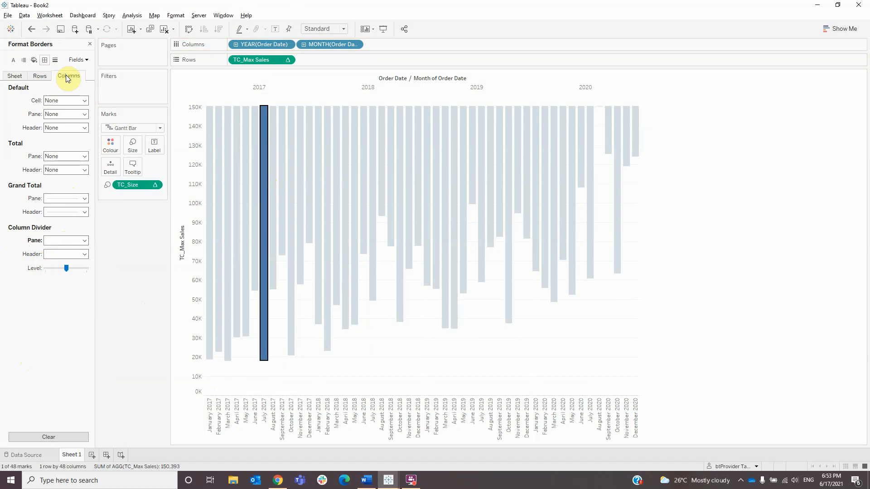
pyautogui.click(15, 75)
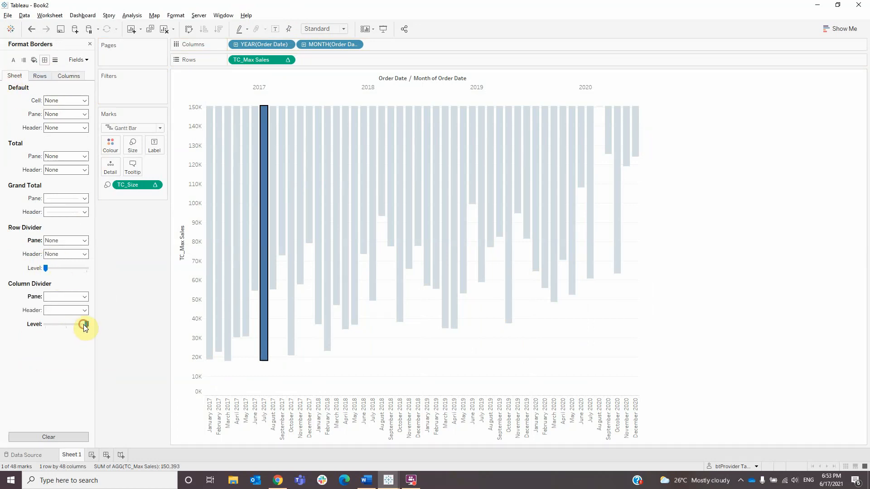
pyautogui.moveTo(46, 325); pyautogui.dragTo(86, 324)
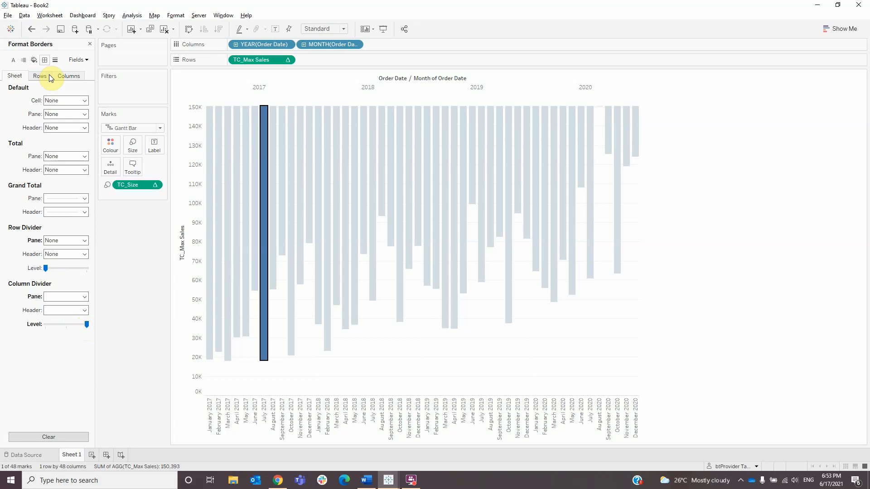
pyautogui.click(67, 75)
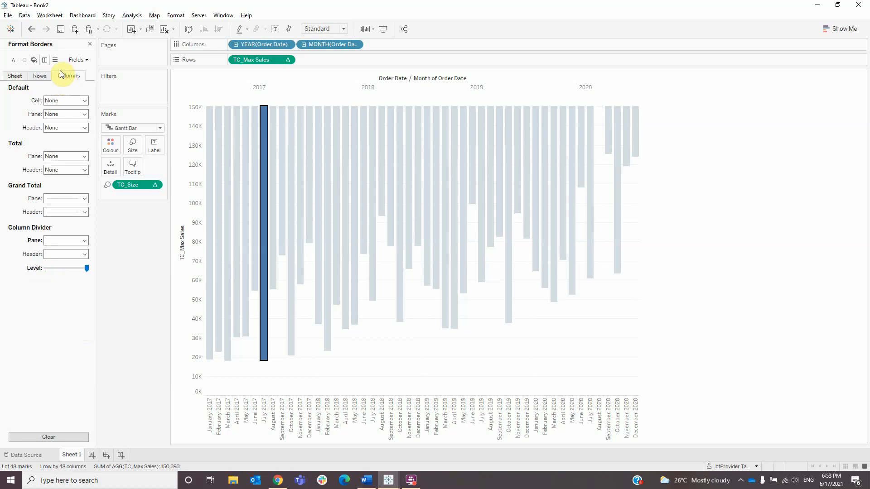
pyautogui.click(55, 59)
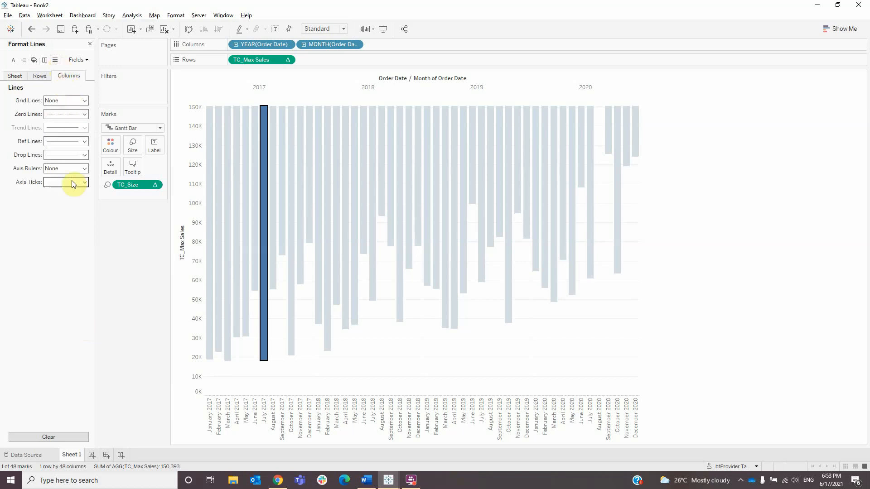
# Set axis ticks, reference lines and the zero line to None
pyautogui.click(83, 182)
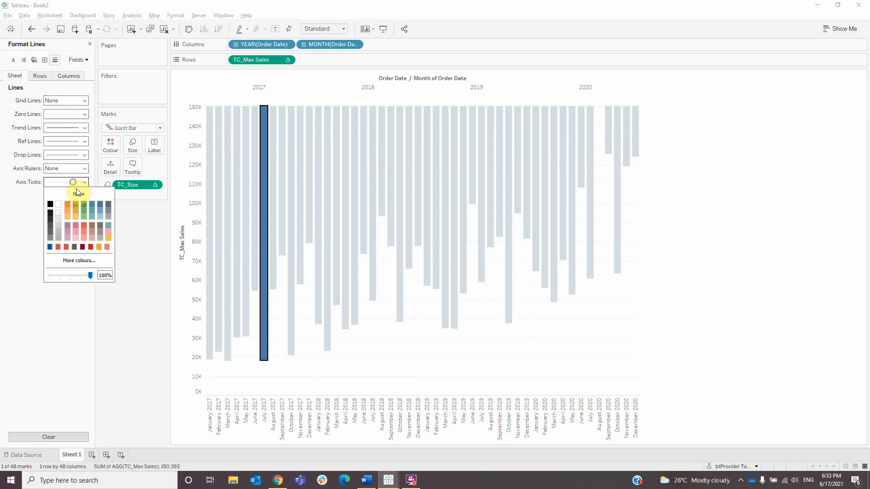
pyautogui.click(85, 142)
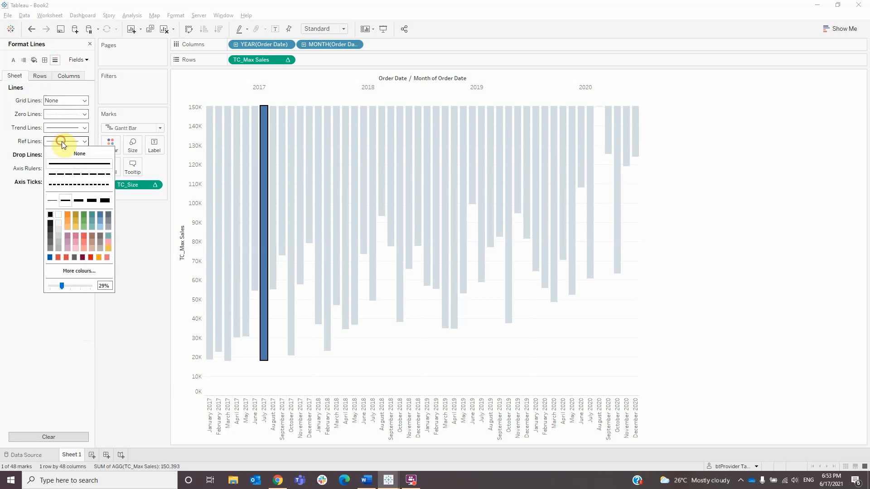
pyautogui.click(66, 113)
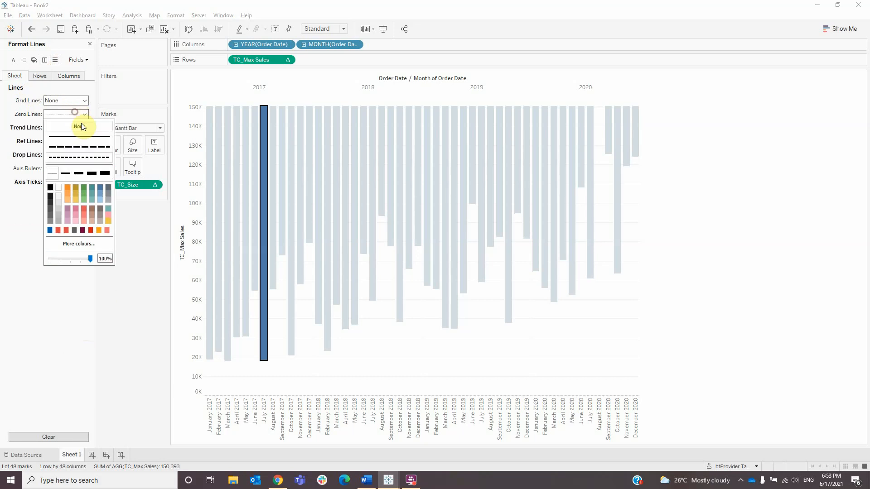
pyautogui.click(39, 76)
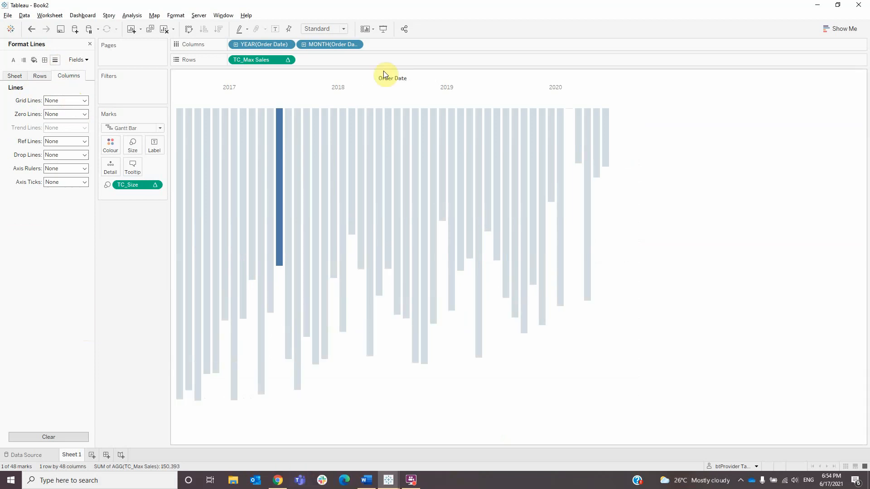
# Hide the Order Date field label above the year headers
pyautogui.rightClick(392, 78)
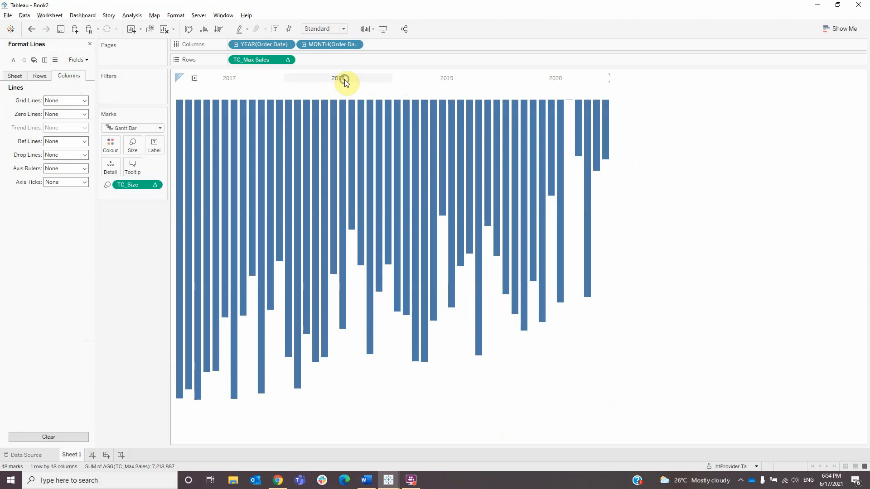
pyautogui.click(338, 78)
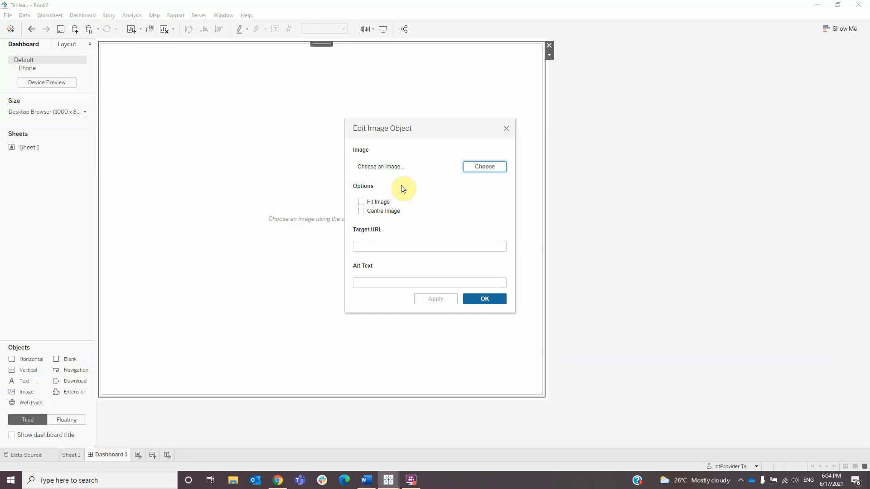
# Load the city skyline image into the image object with Fit Image and Centre Image on
pyautogui.click(484, 167)
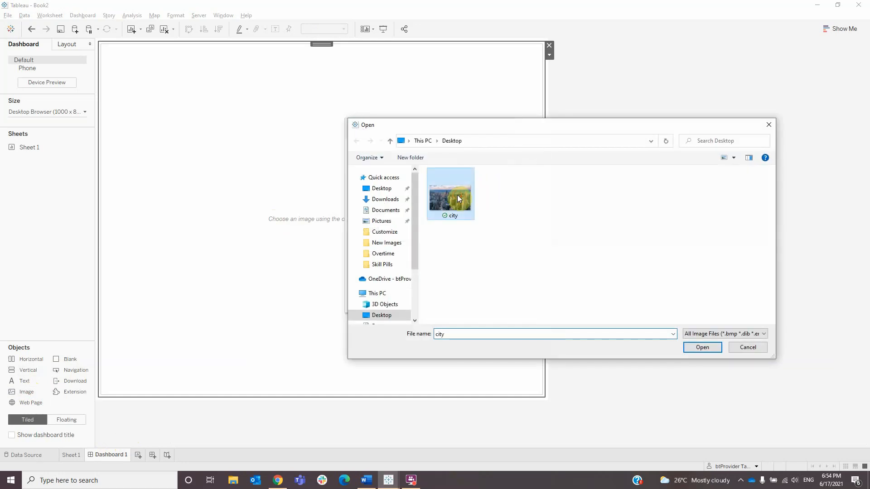
pyautogui.click(703, 347)
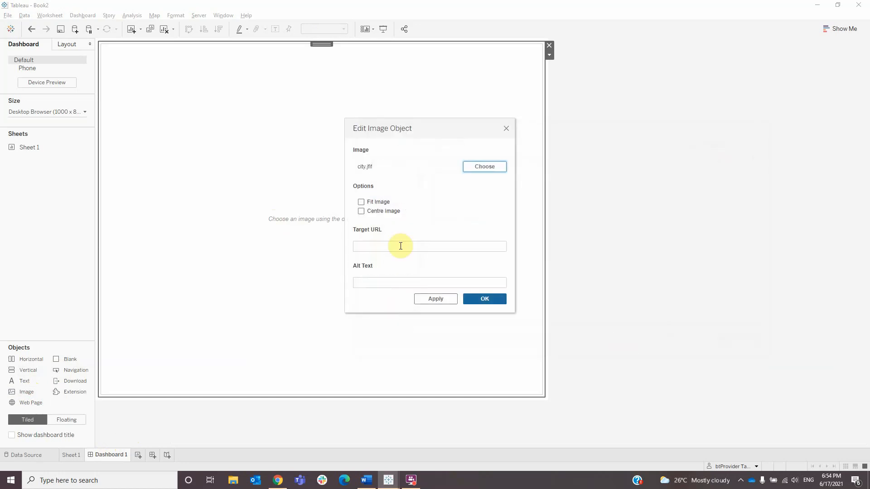
pyautogui.click(361, 202)
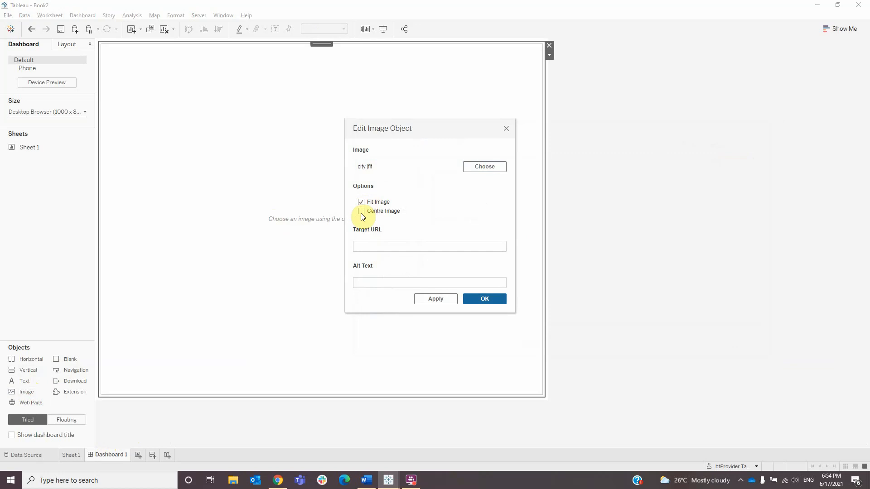
pyautogui.click(484, 299)
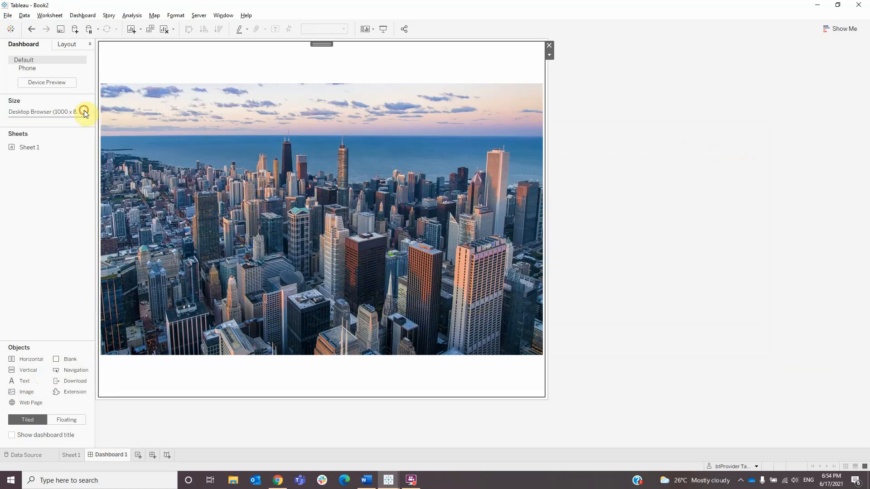
# Set the dashboard size to PowerPoint (1600 x 900)
pyautogui.click(81, 112)
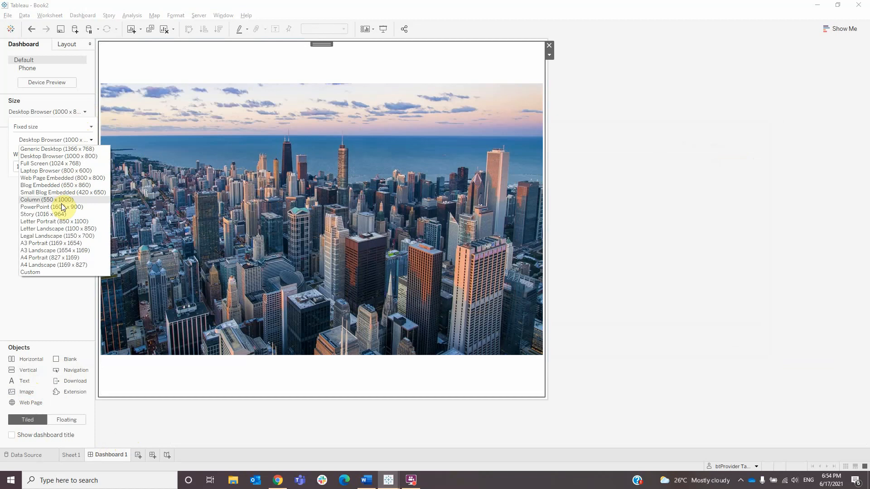
pyautogui.click(36, 207)
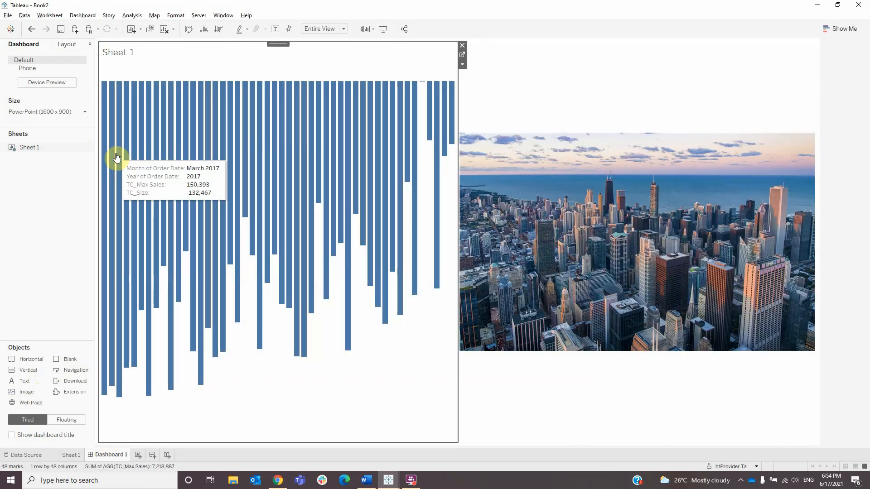
pyautogui.moveTo(529, 117)
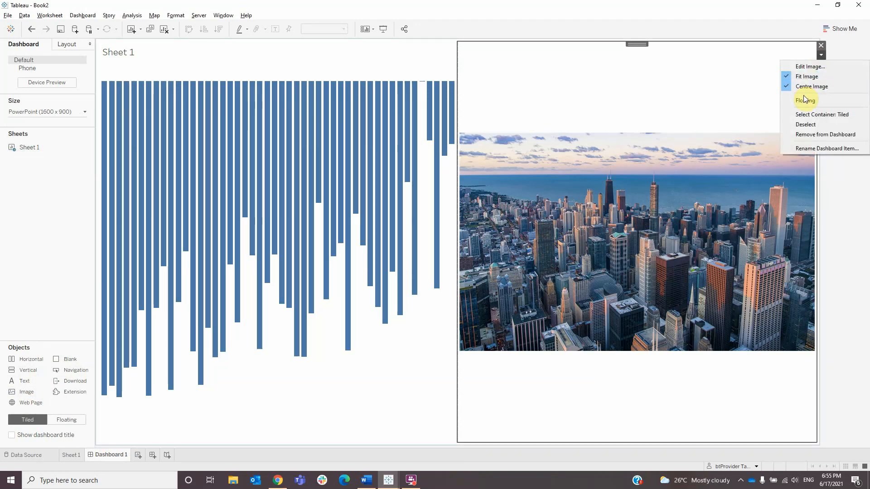
# Float the skyline photo, then float Sheet 1's bar chart over it across the dashboard
pyautogui.click(805, 100)
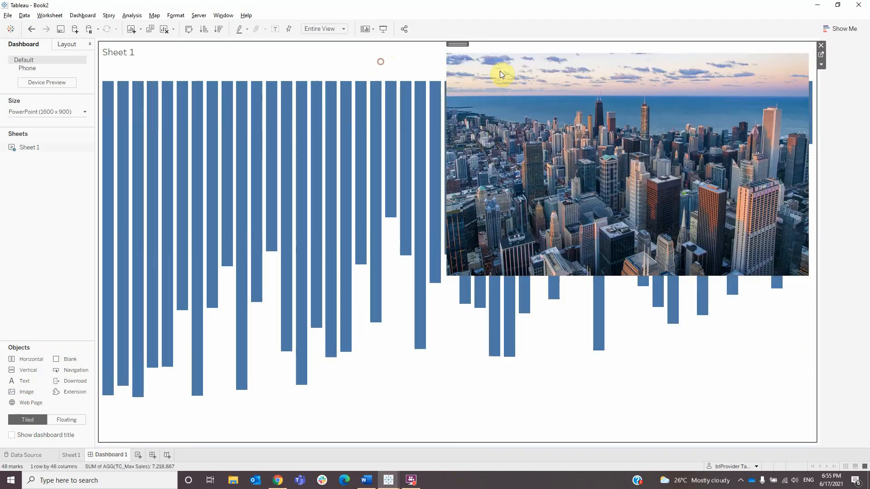
pyautogui.click(820, 63)
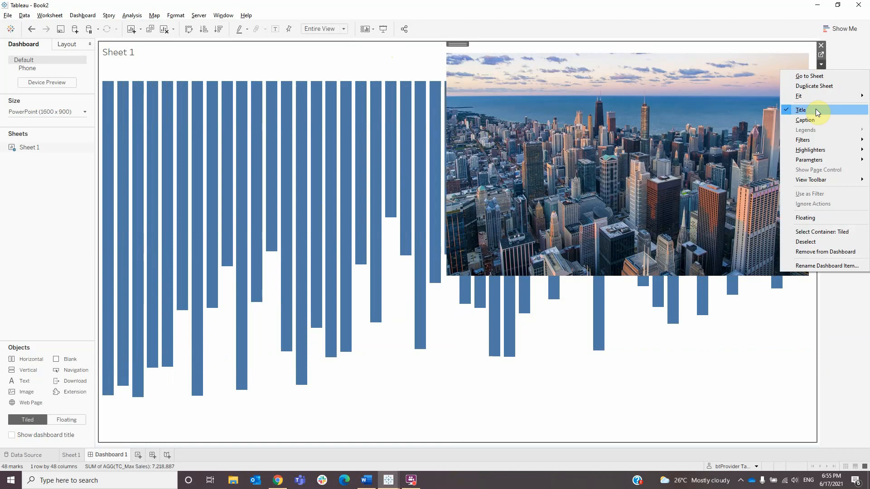
pyautogui.click(800, 110)
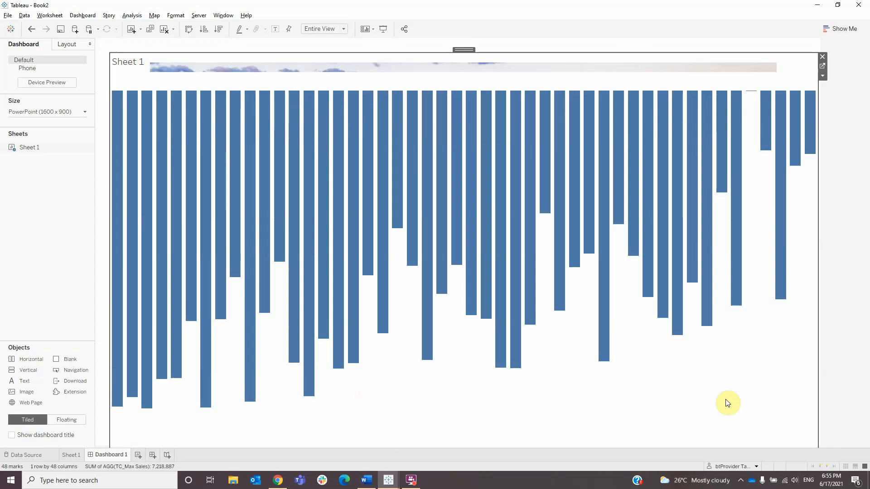
pyautogui.moveTo(524, 317)
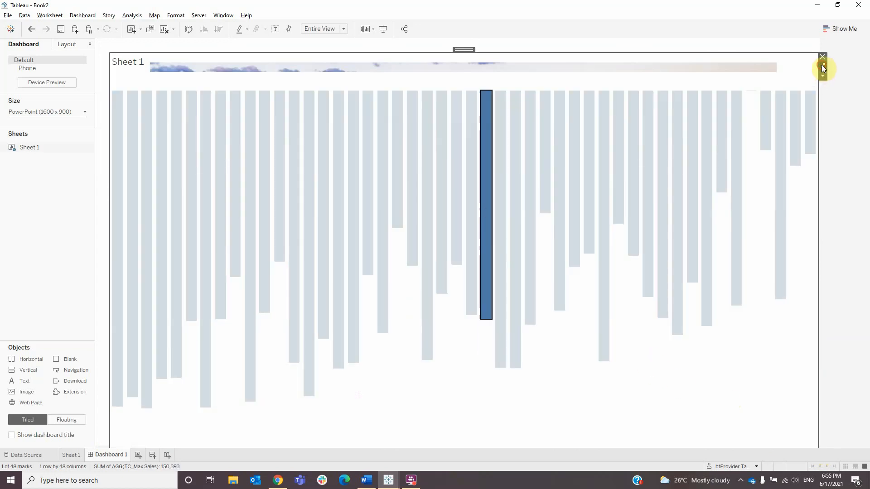
# On Sheet 1, make the bars white with a transparent background, then return to Dashboard 1
pyautogui.click(71, 455)
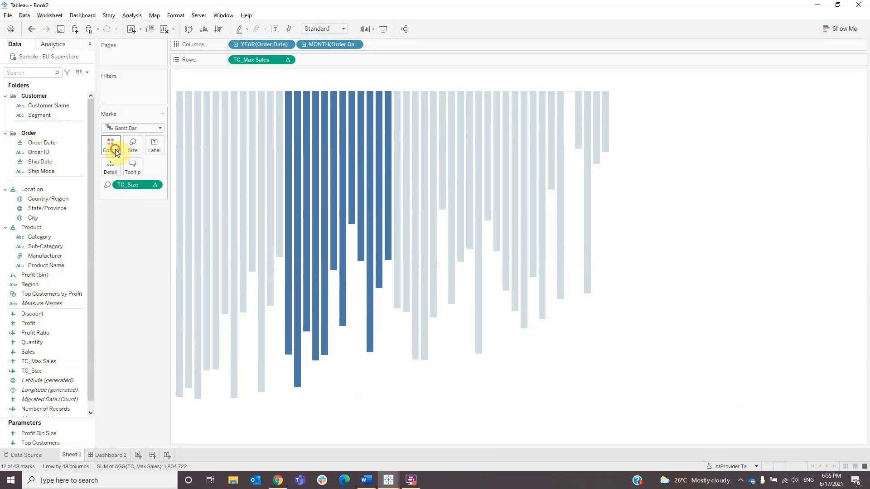
pyautogui.click(110, 142)
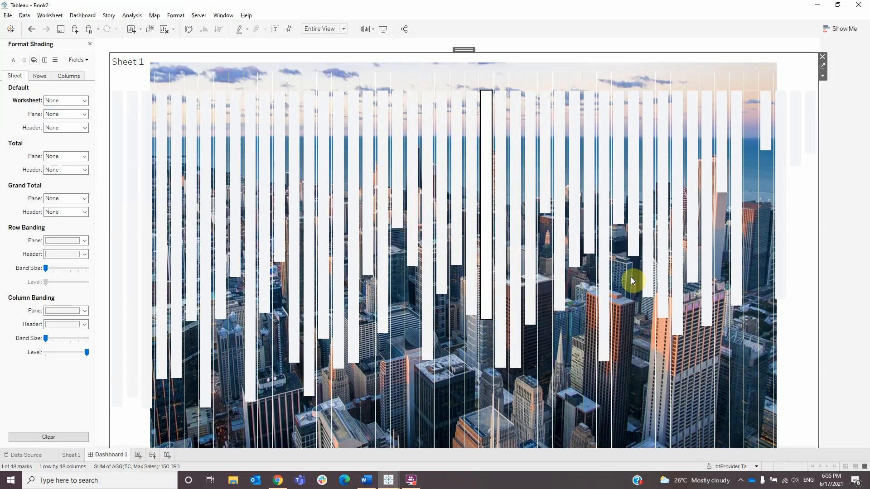
pyautogui.moveTo(422, 234)
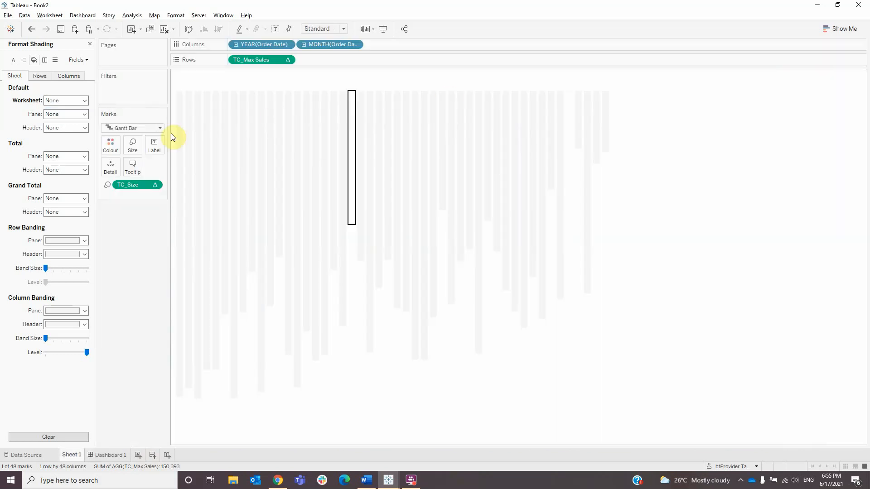
pyautogui.click(132, 145)
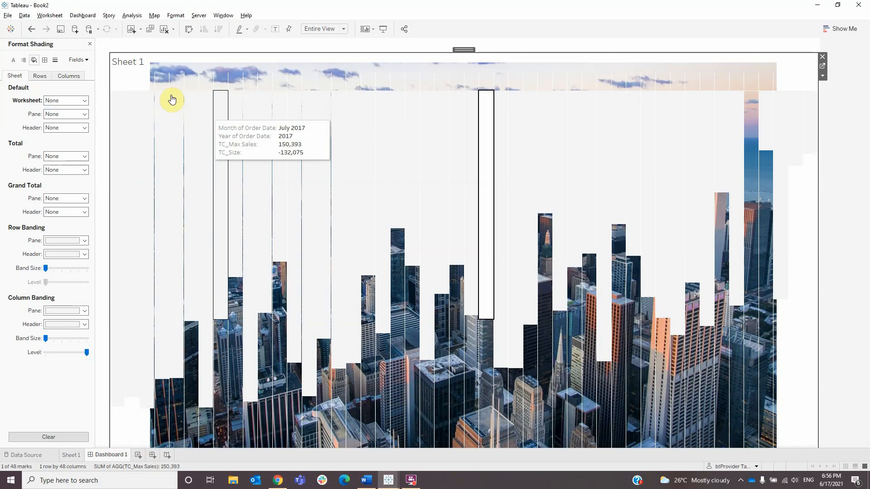
# Open the floating sheet's options to hide its title and align it to the photo
pyautogui.rightClick(127, 62)
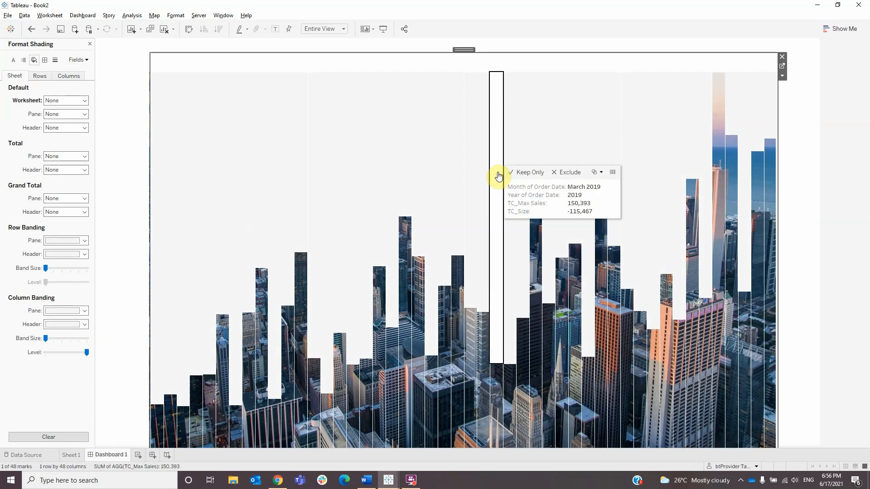
pyautogui.moveTo(470, 71)
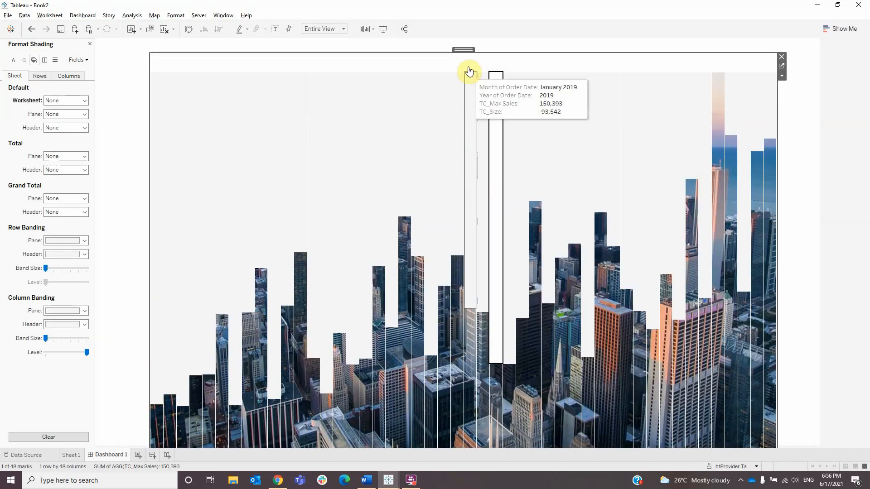